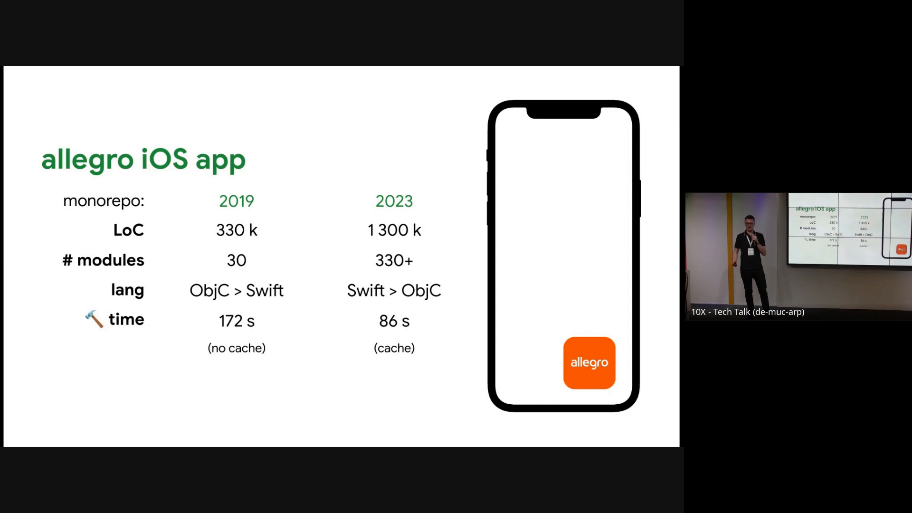
{"action": "key", "text": "Right"}
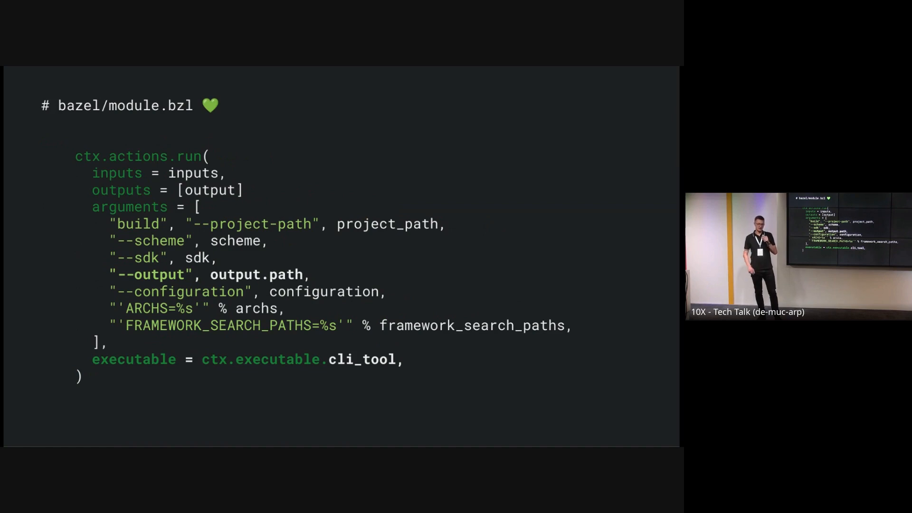
{"action": "key", "text": "Right"}
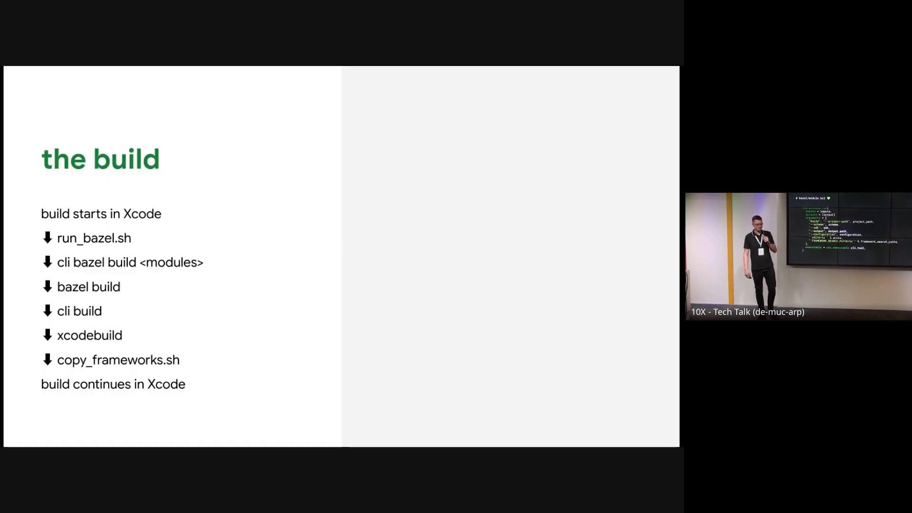